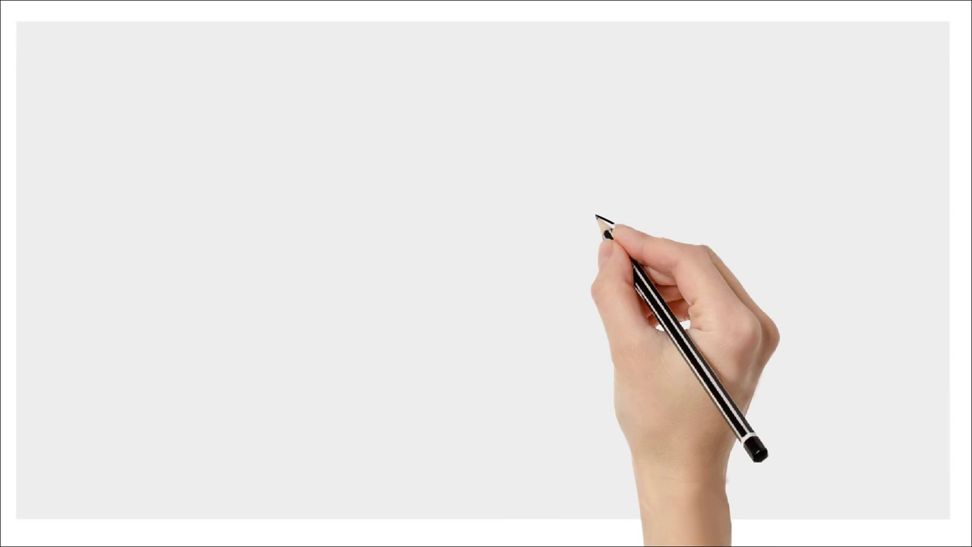
- Sketch a black pen arc sweeping from the top right around the left side of the oval
{"action": "left_click_drag", "start_coordinate": [605, 225], "coordinate": [504, 387]}
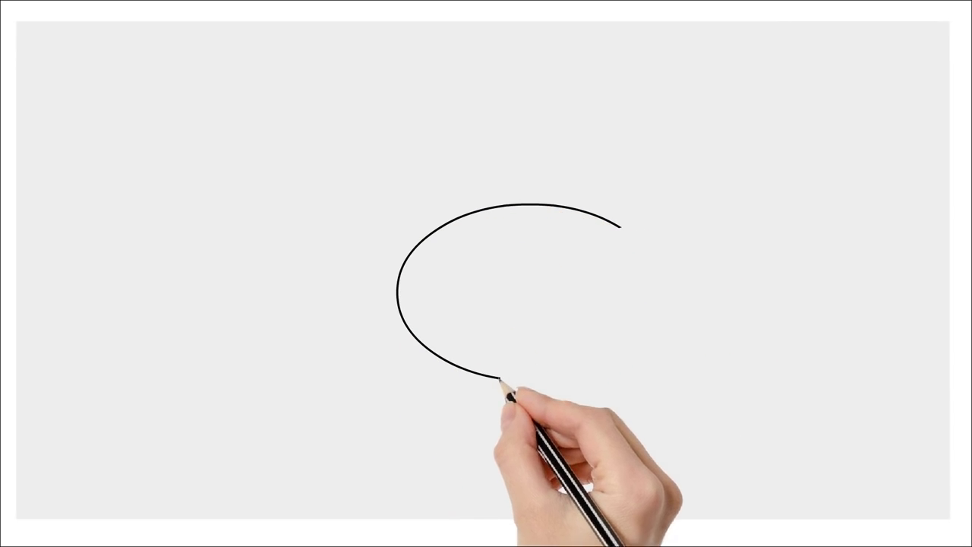